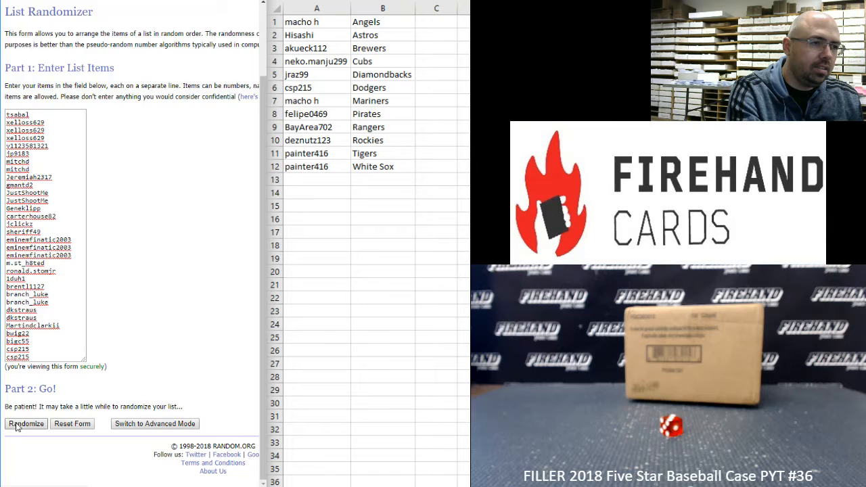
- Randomize the 32-username list three times and begin selecting the shuffled results
click(26, 423)
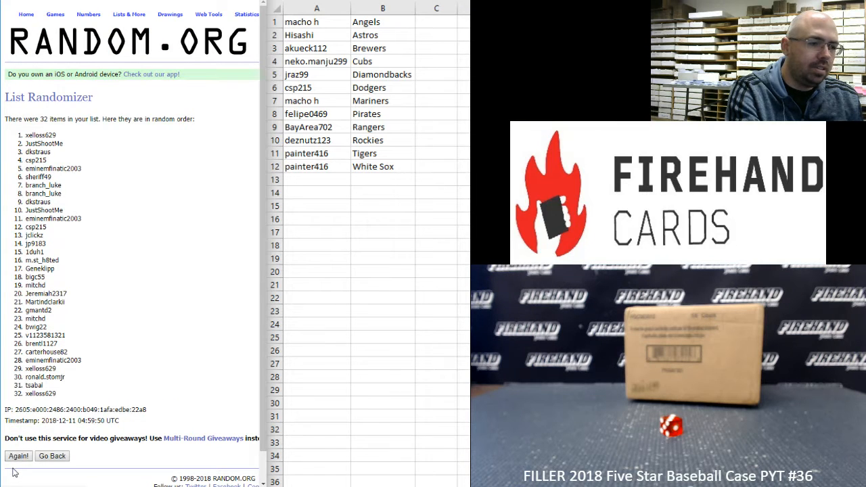
click(19, 455)
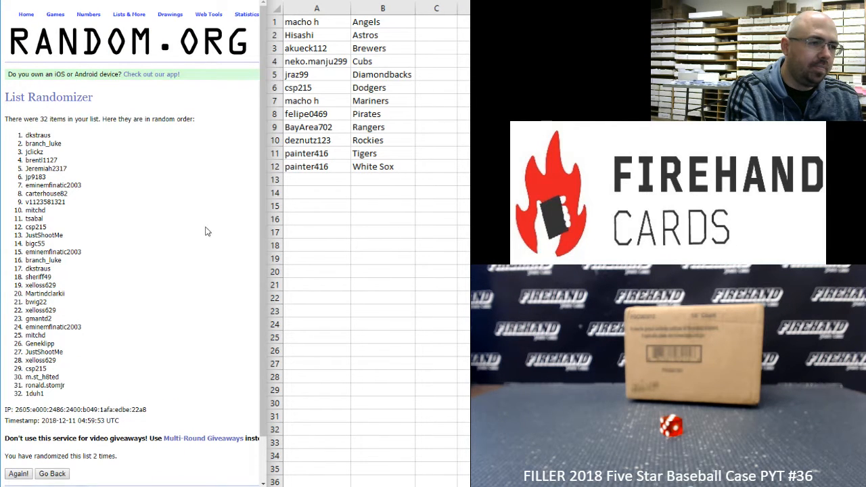
click(19, 474)
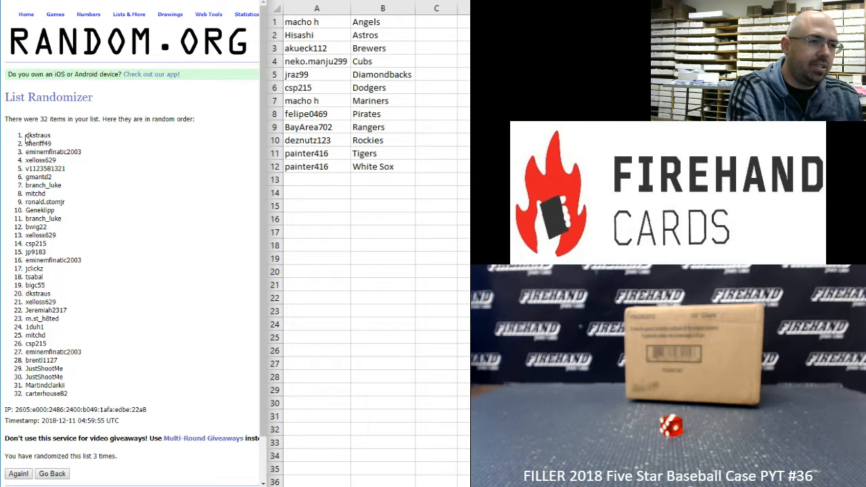
drag(25, 136, 81, 151)
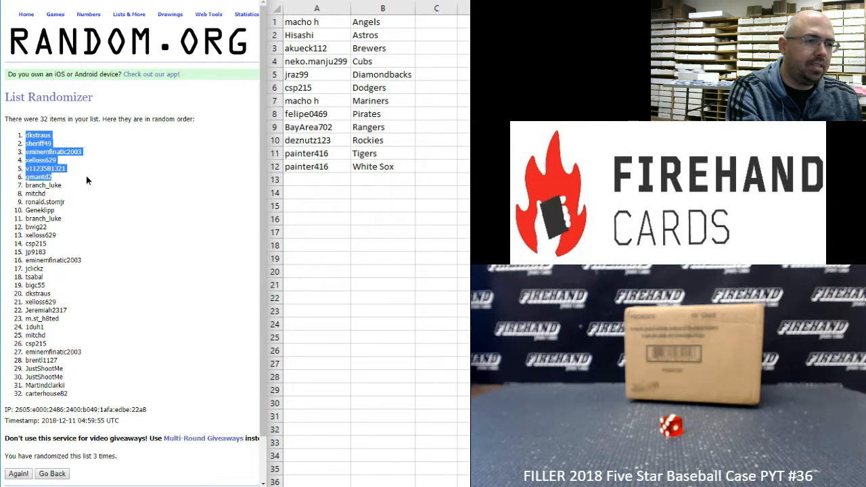
- Paste the first 16 shuffled usernames as plain text into A13:A28
drag(38, 176, 46, 202)
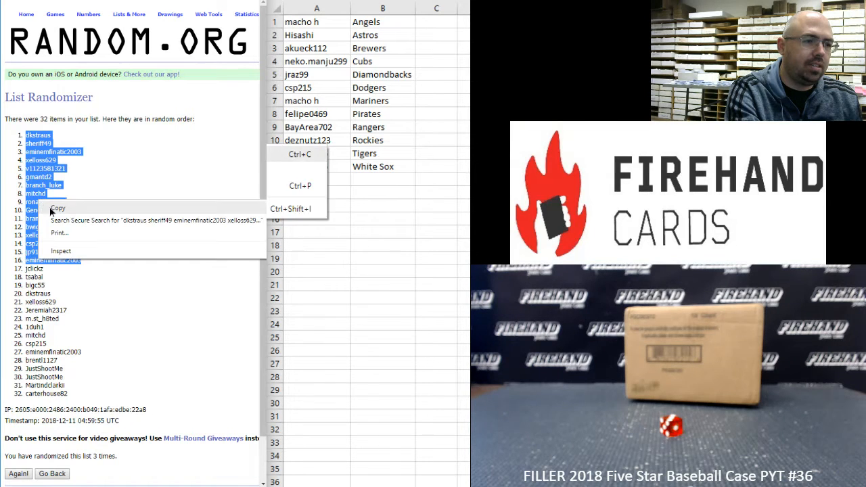
right_click(317, 179)
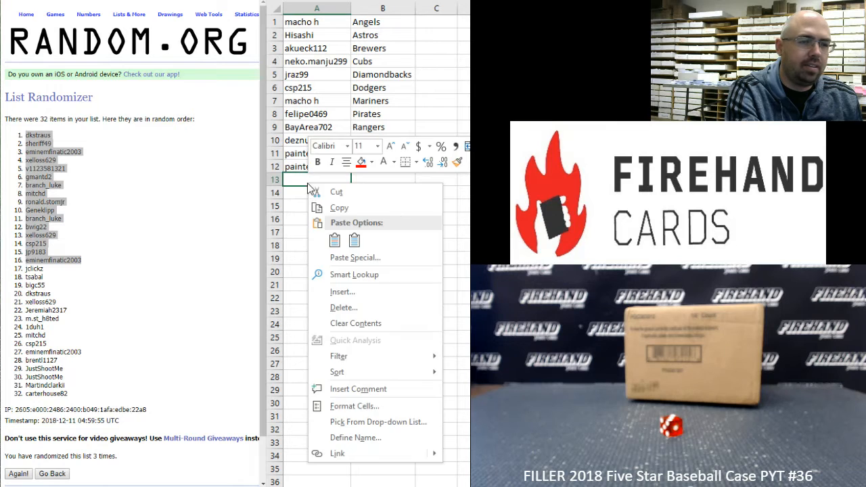
click(354, 257)
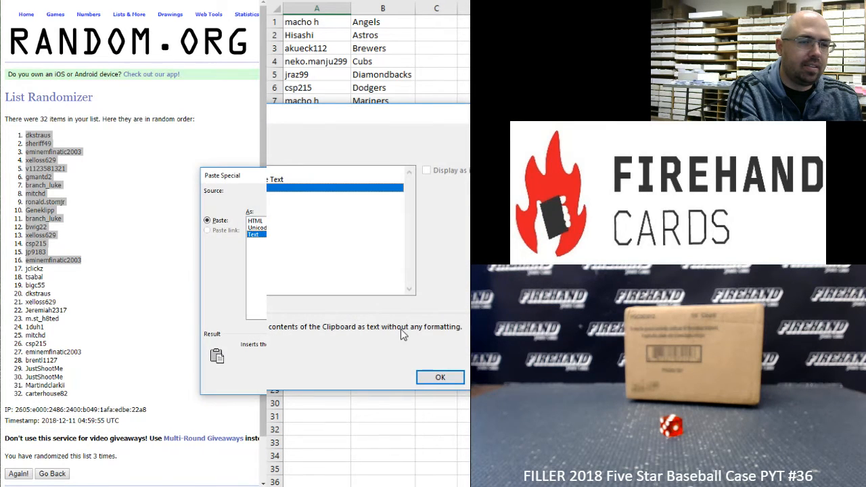
click(439, 376)
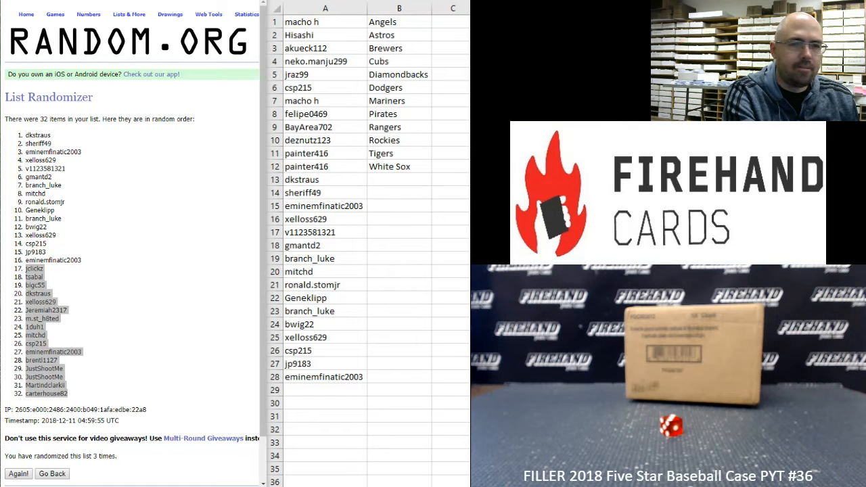
mouse_move(249, 226)
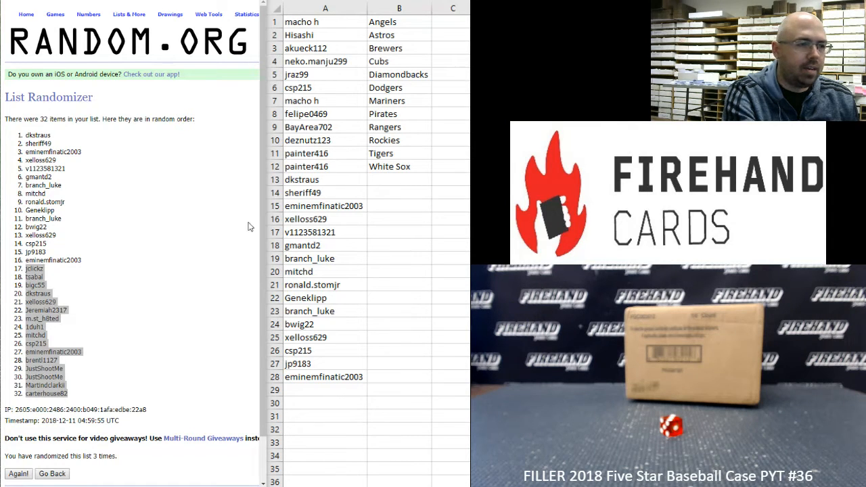
- Return to the list form and randomize the 16 baseball teams three times
click(51, 474)
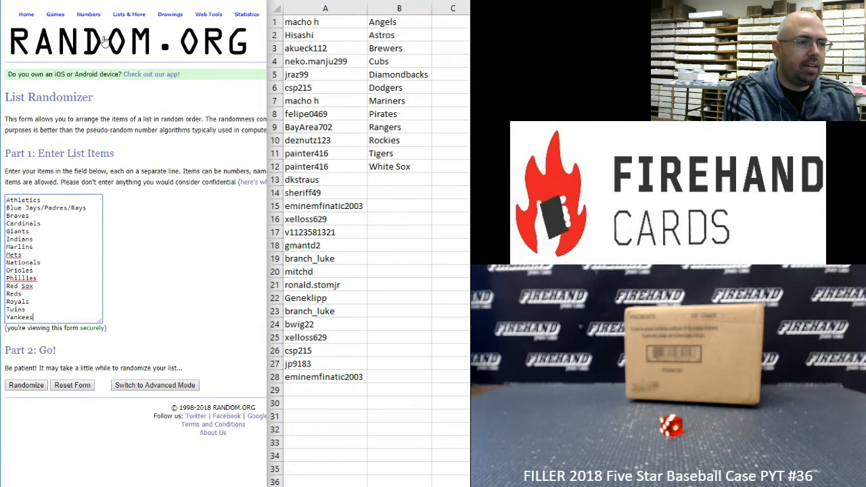
mouse_move(173, 206)
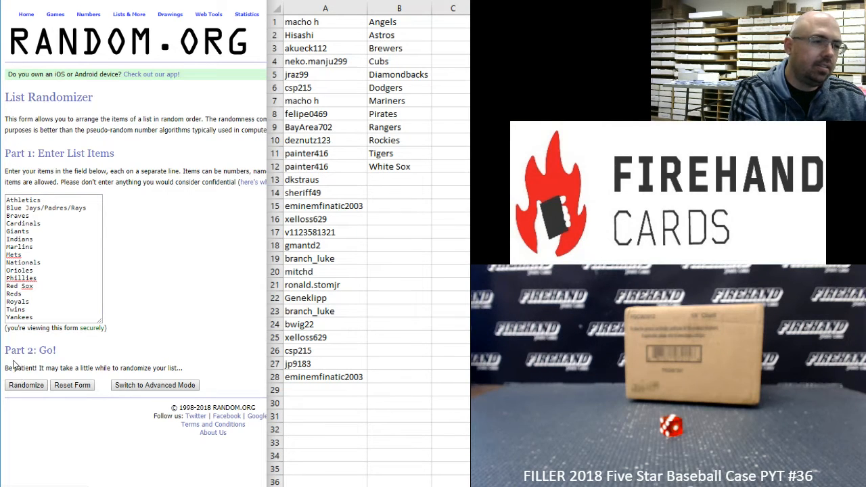
click(25, 384)
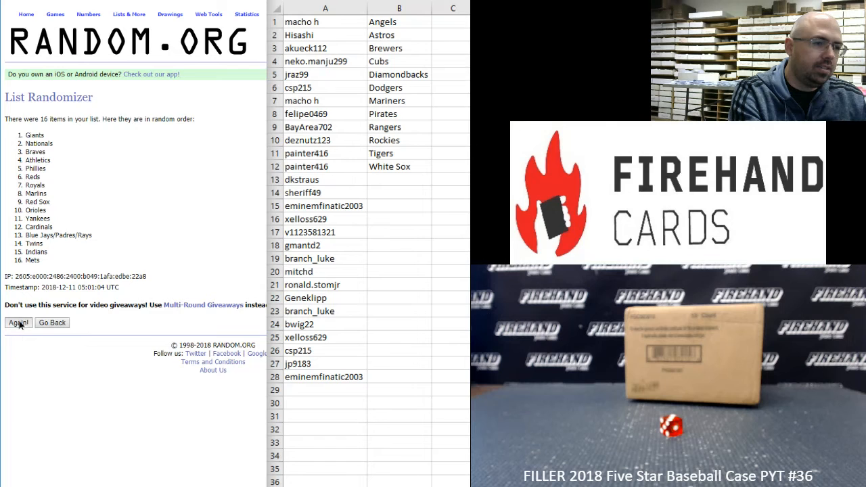
click(19, 322)
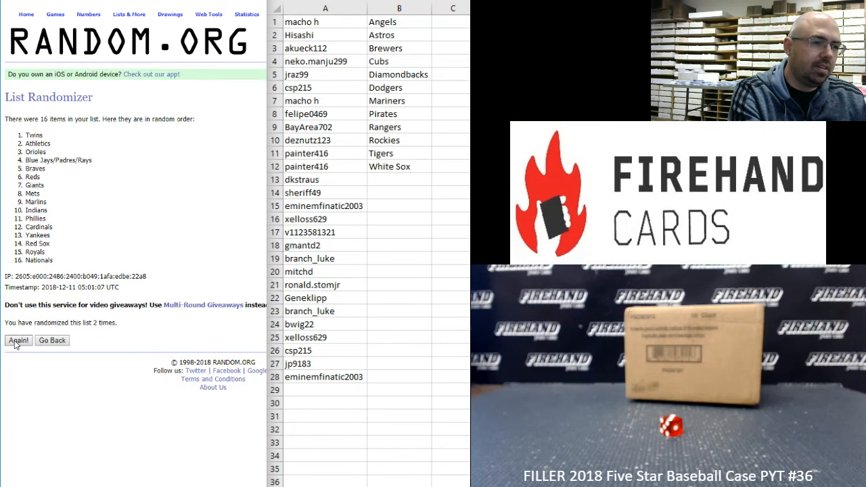
click(19, 341)
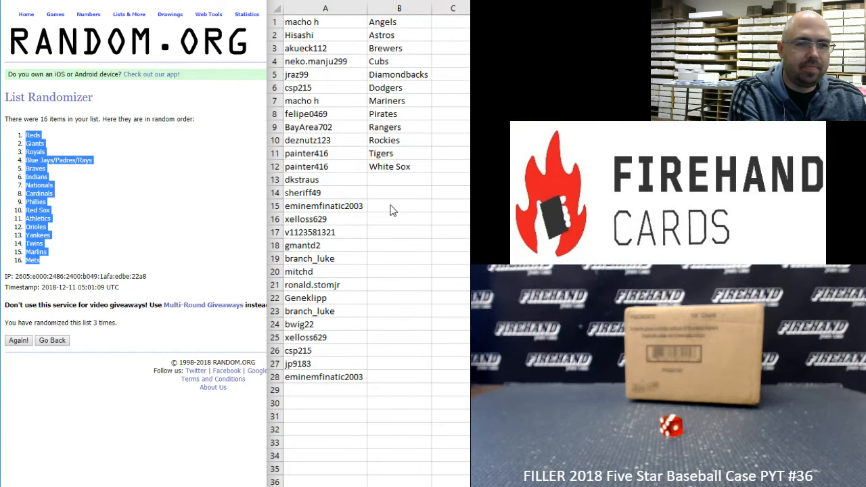
- Paste the shuffled teams as plain text into B13:B28
right_click(399, 178)
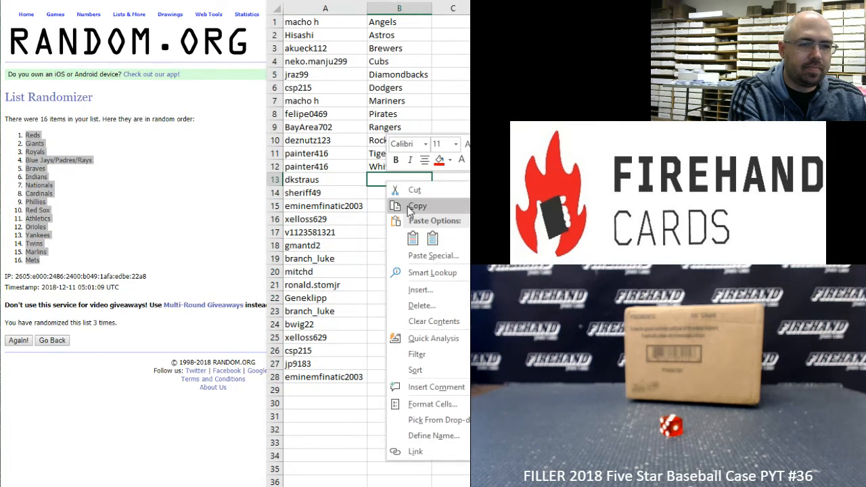
click(433, 255)
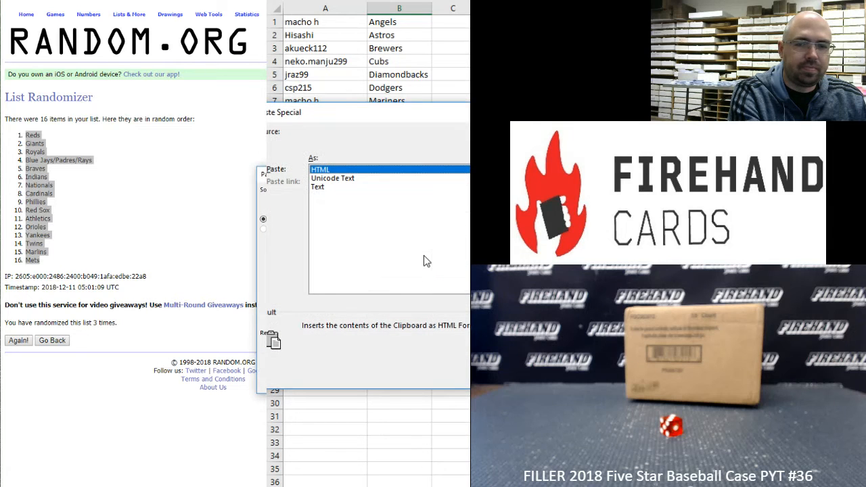
click(316, 187)
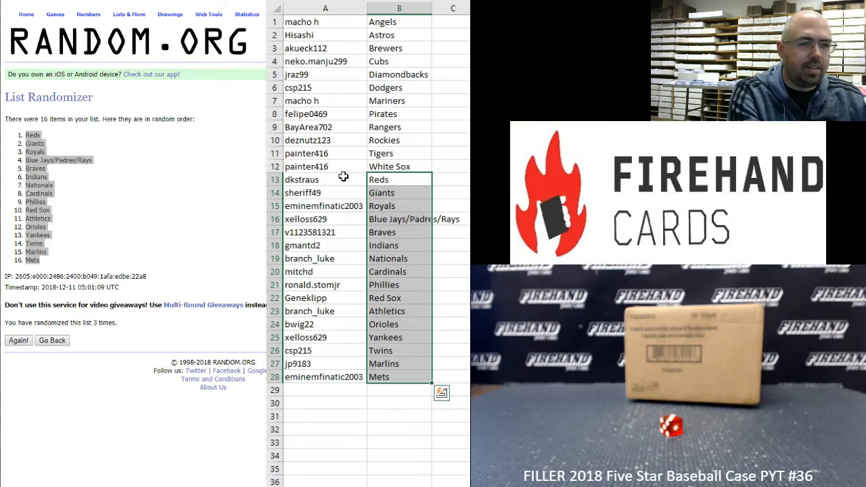
- Review the new pairings: Reds, Giants, Blue Jays/Padres/Rays, Braves, Cardinals, Phillies participants
click(325, 178)
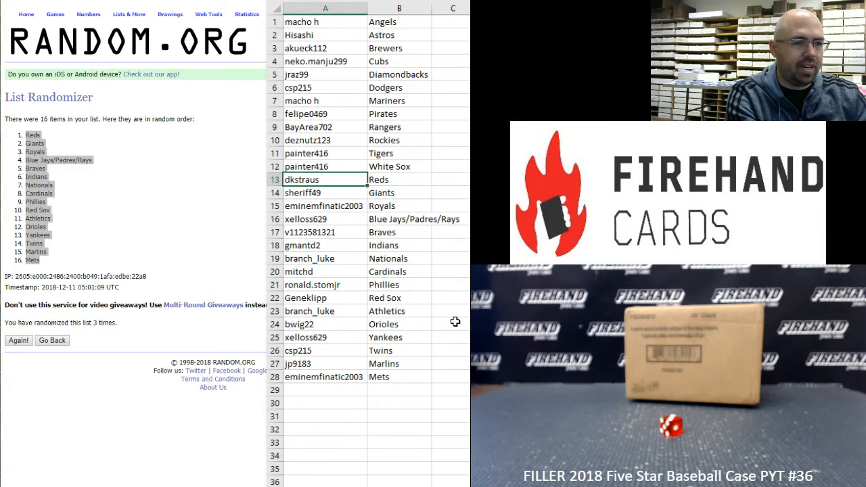
click(325, 192)
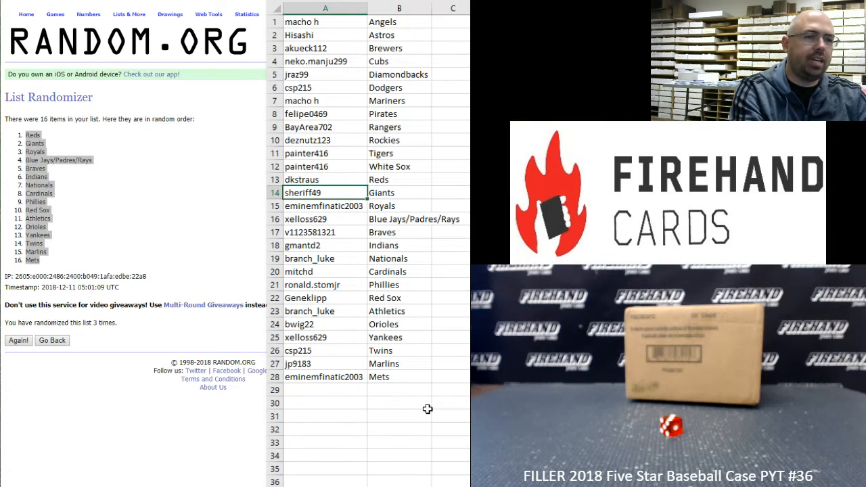
click(325, 220)
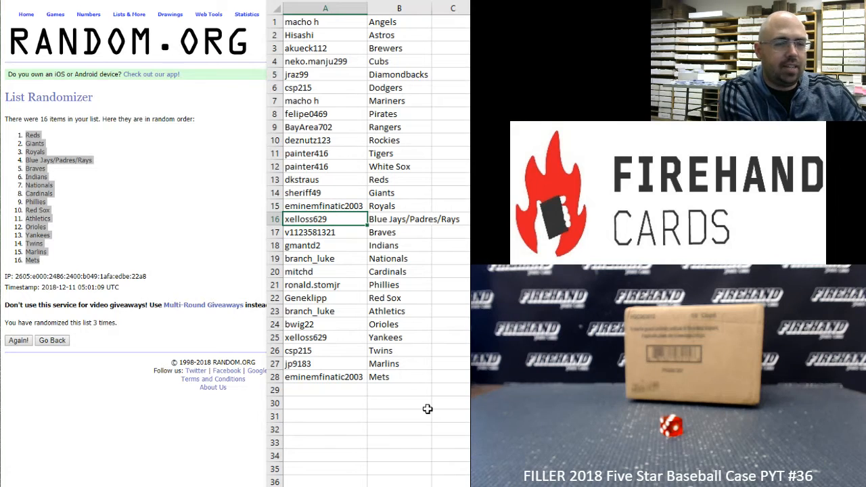
click(325, 232)
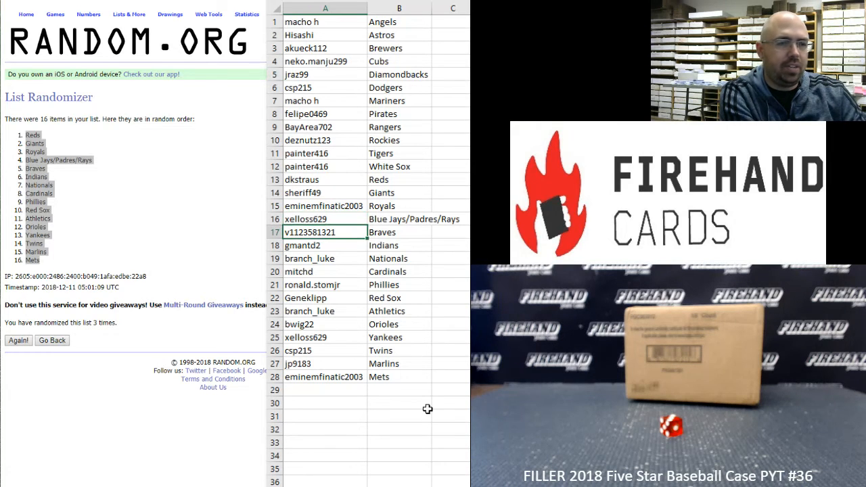
click(324, 245)
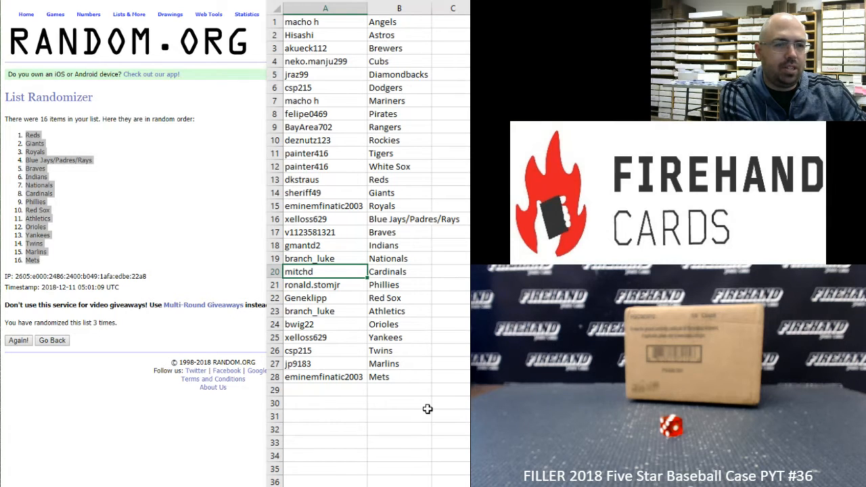
click(325, 284)
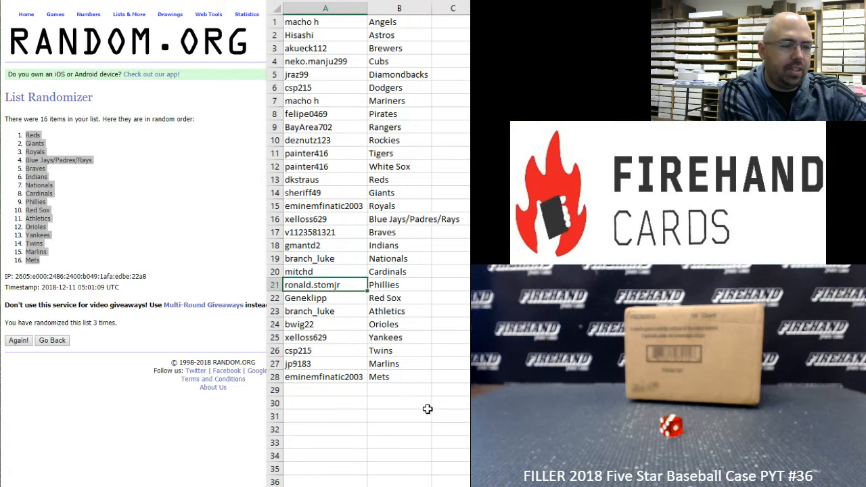